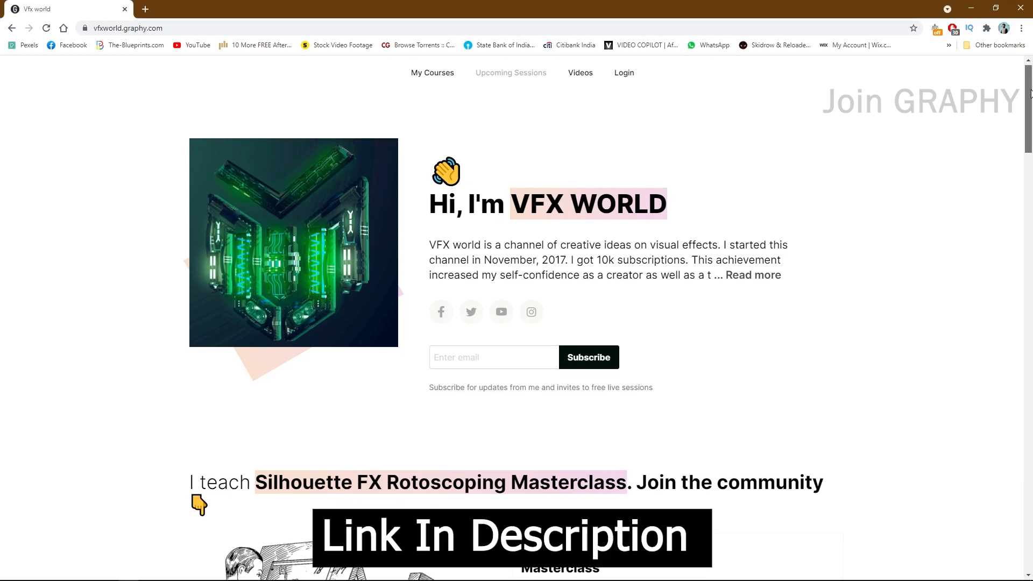
Scroll the VFX World home page down to the Silhouette FX Rotoscoping Masterclass card.
{"action": "scroll", "scroll_direction": "down", "scroll_amount": 3}
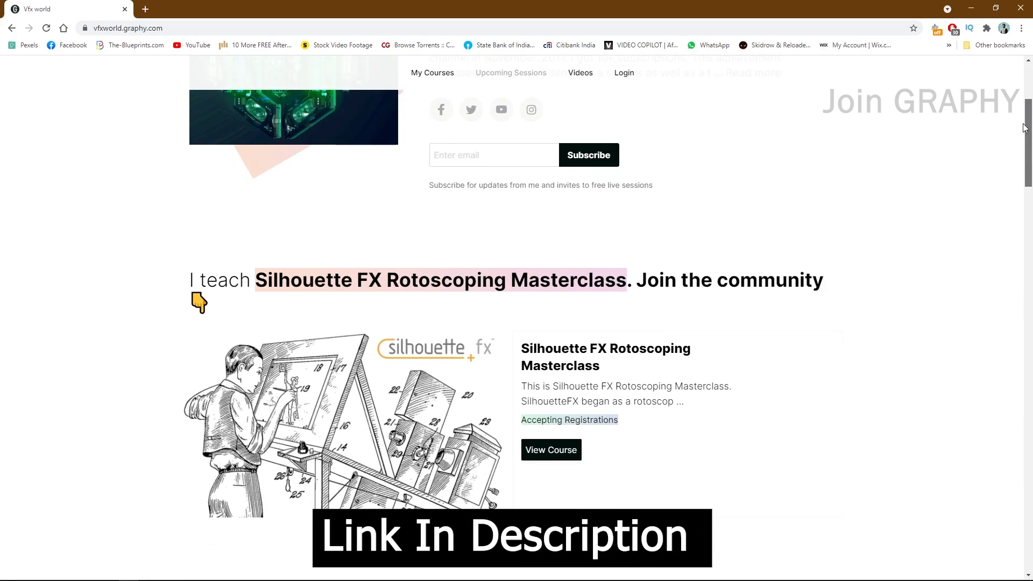
{"action": "scroll", "scroll_direction": "down", "scroll_amount": 3}
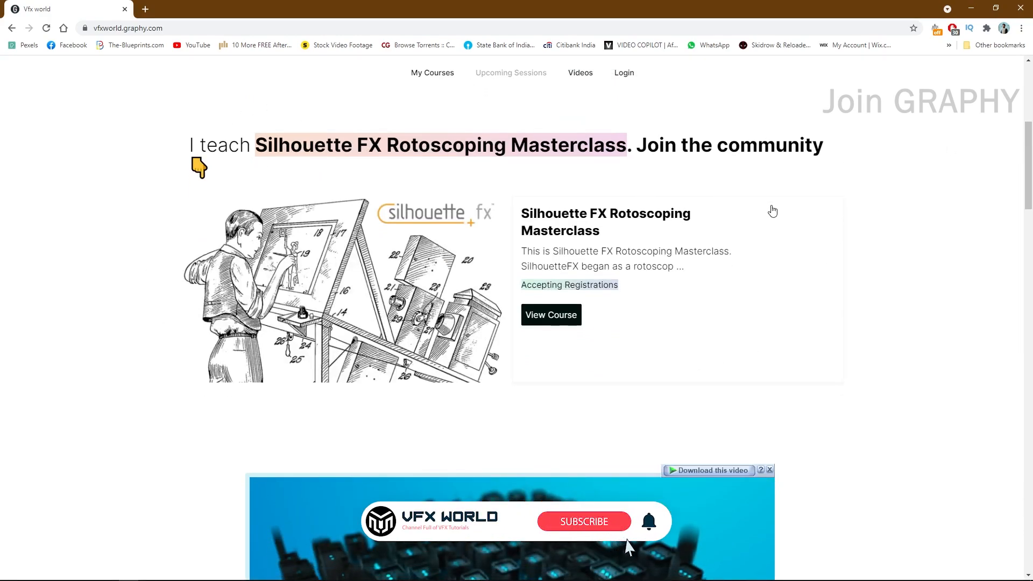
{"action": "left_click", "coordinate": [583, 522]}
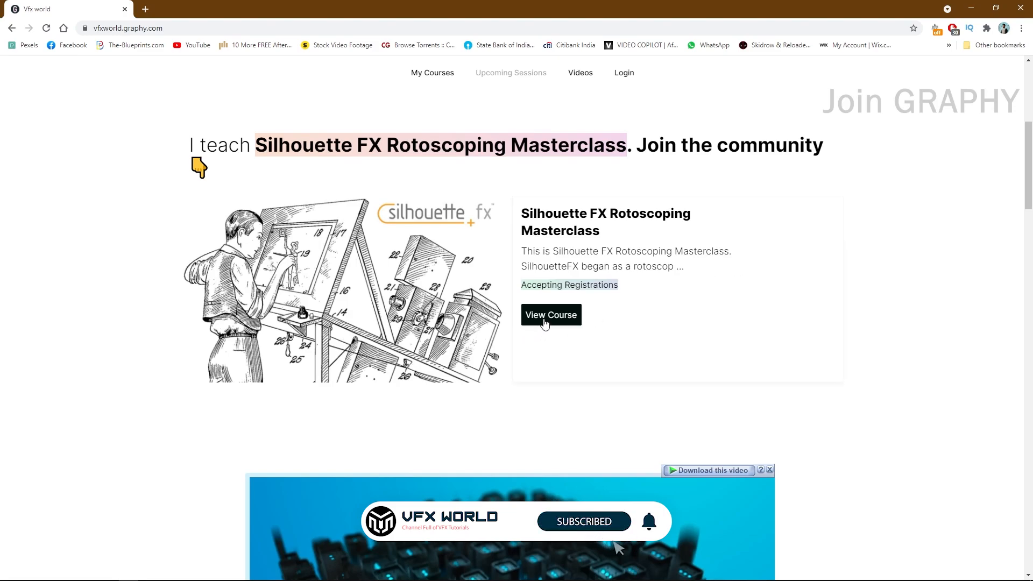
Open the Masterclass course page and scroll past the enrollment dates to 'Join a community of peers'.
{"action": "left_click", "coordinate": [551, 315]}
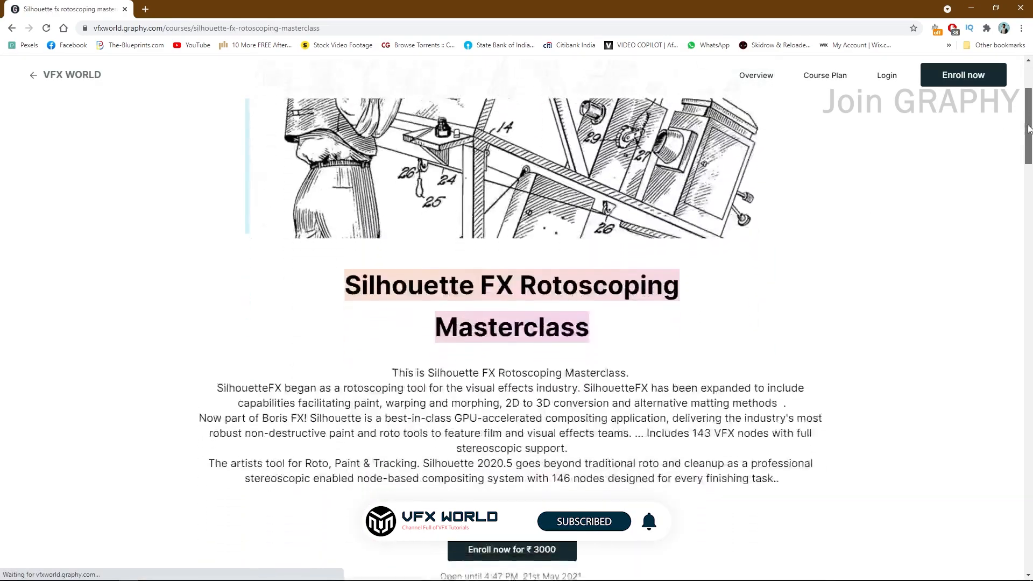
{"action": "scroll", "scroll_direction": "down", "scroll_amount": 3}
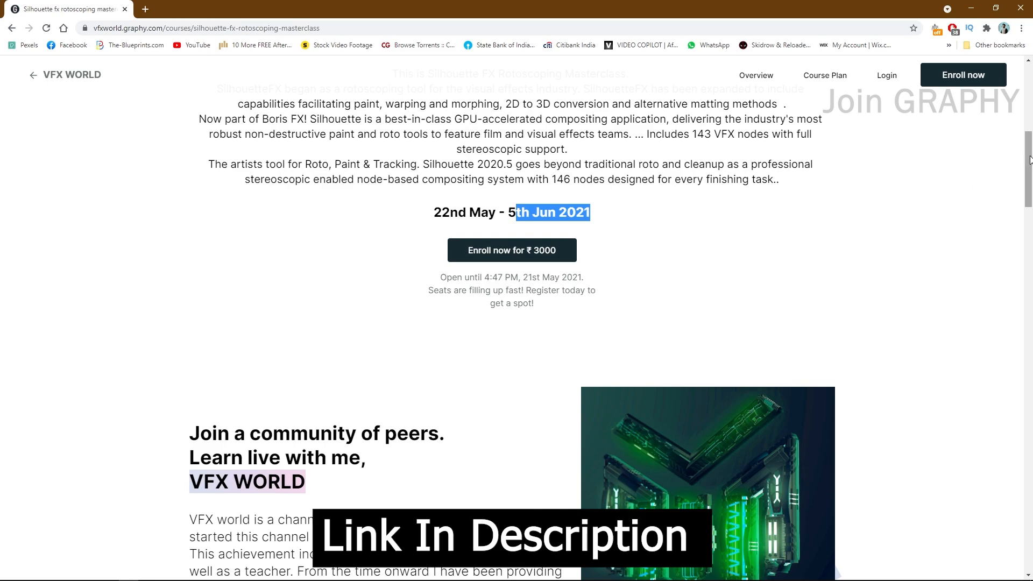
{"action": "scroll", "scroll_direction": "down", "scroll_amount": 3}
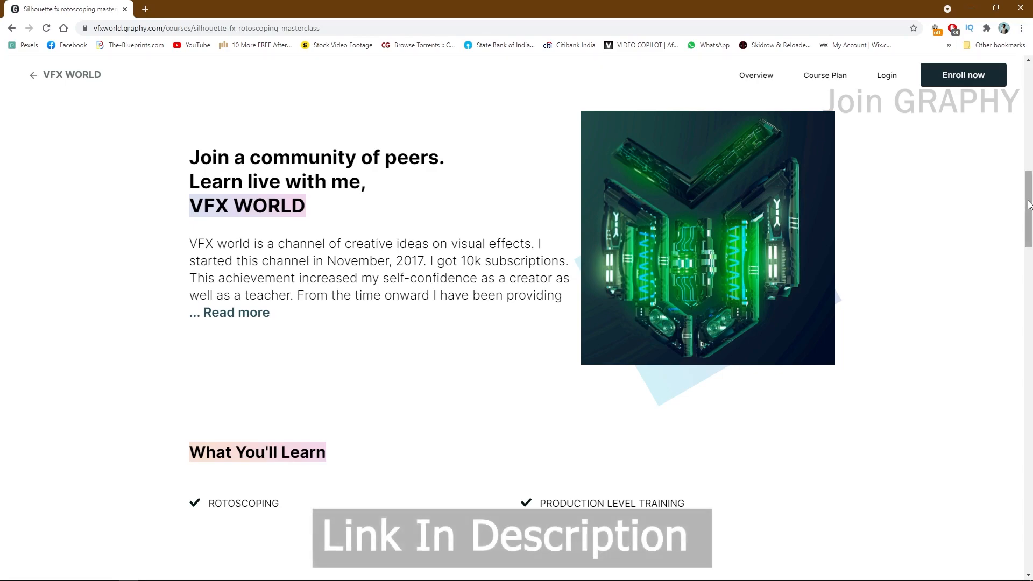
{"action": "scroll", "scroll_direction": "up", "scroll_amount": 3}
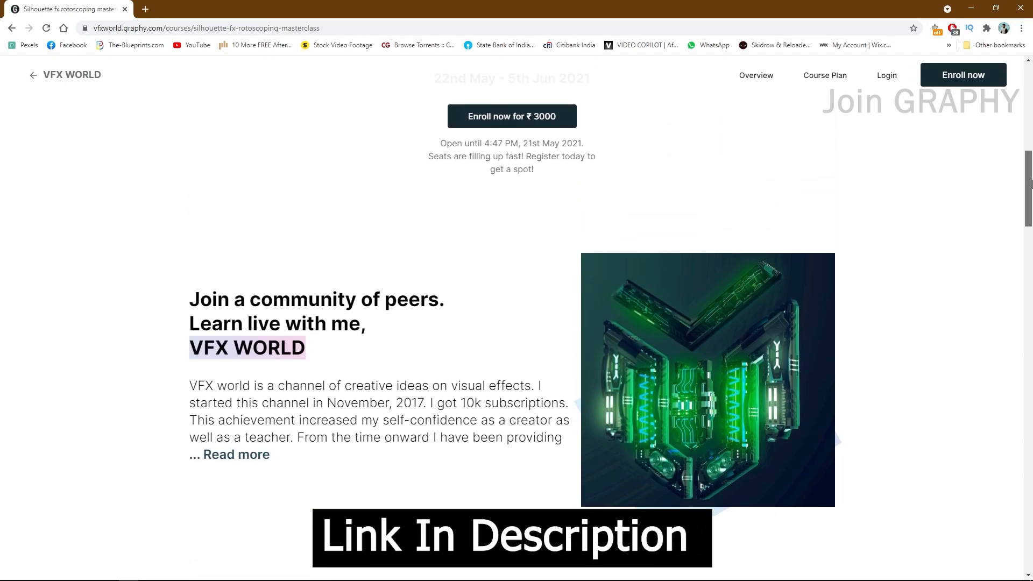
{"action": "scroll", "scroll_direction": "down", "scroll_amount": 3}
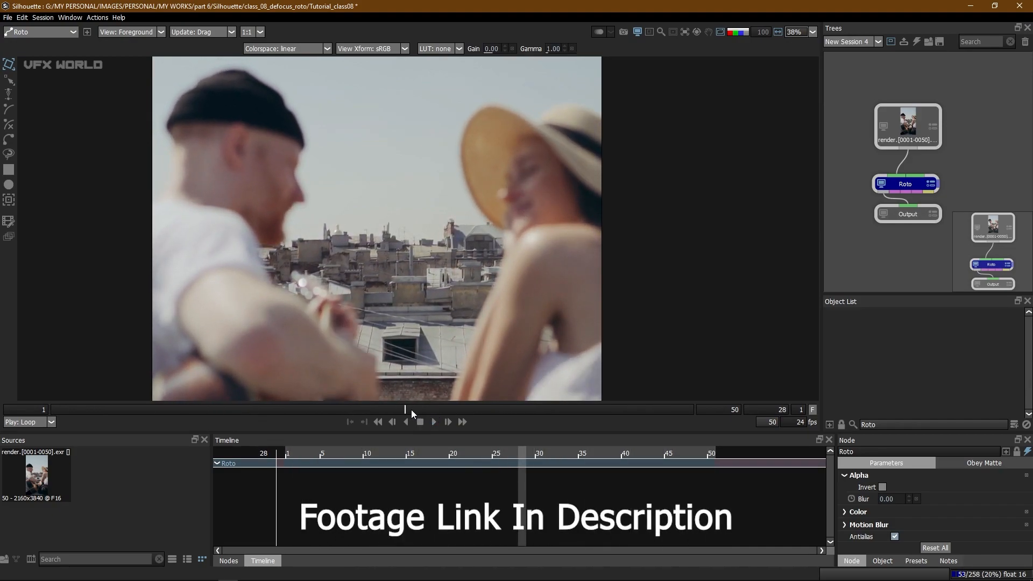
Play the defocused rooftop footage in the Roto viewer and stop on frame 29.
{"action": "left_click", "coordinate": [419, 422]}
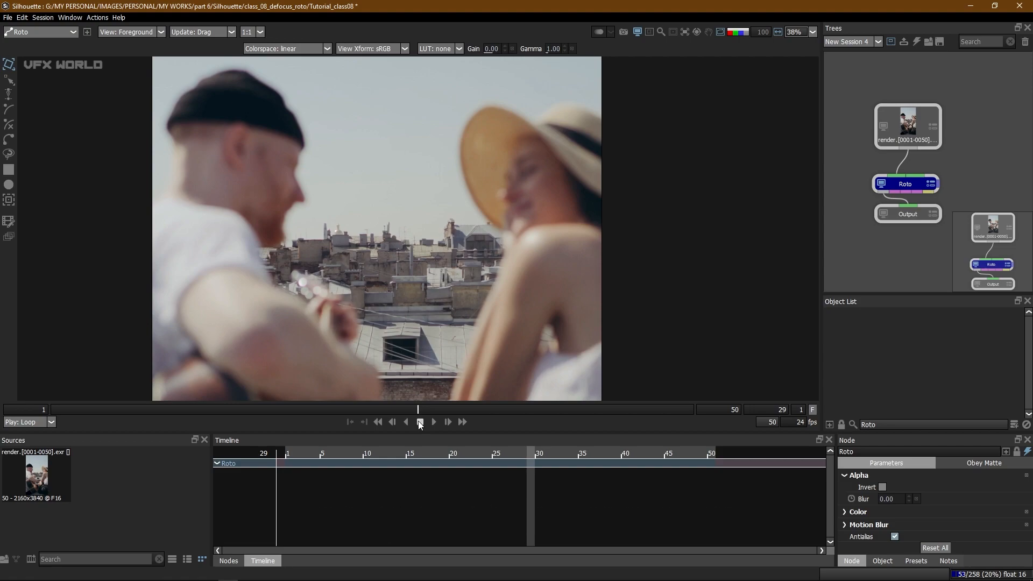
{"action": "left_click", "coordinate": [420, 423]}
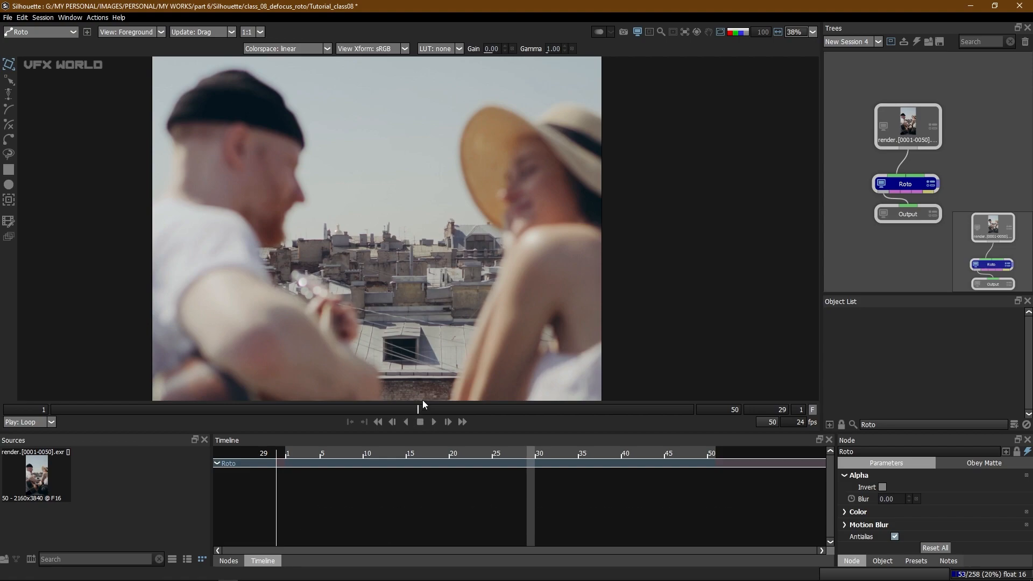
{"action": "mouse_move", "coordinate": [446, 388]}
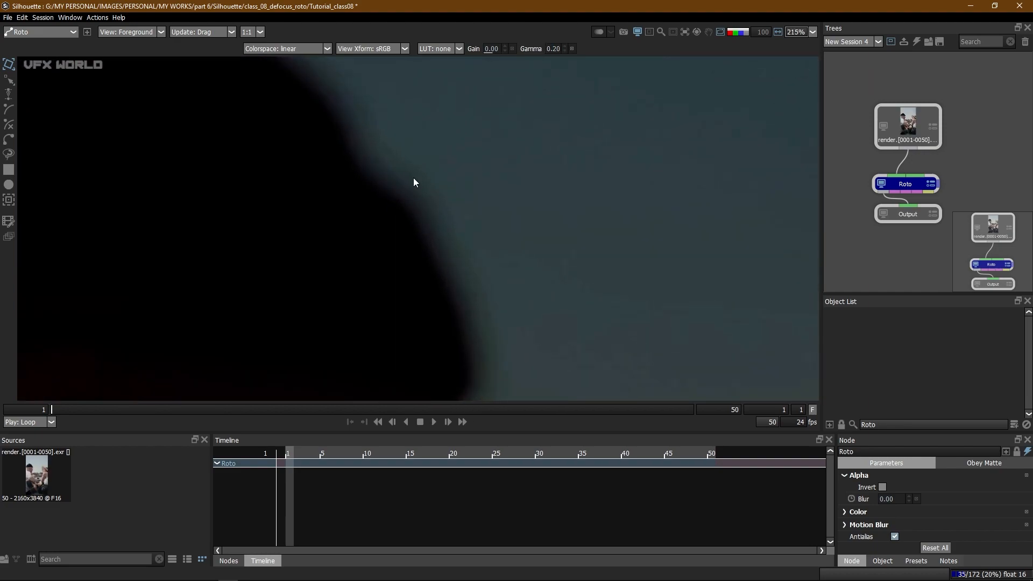
{"action": "mouse_move", "coordinate": [425, 183]}
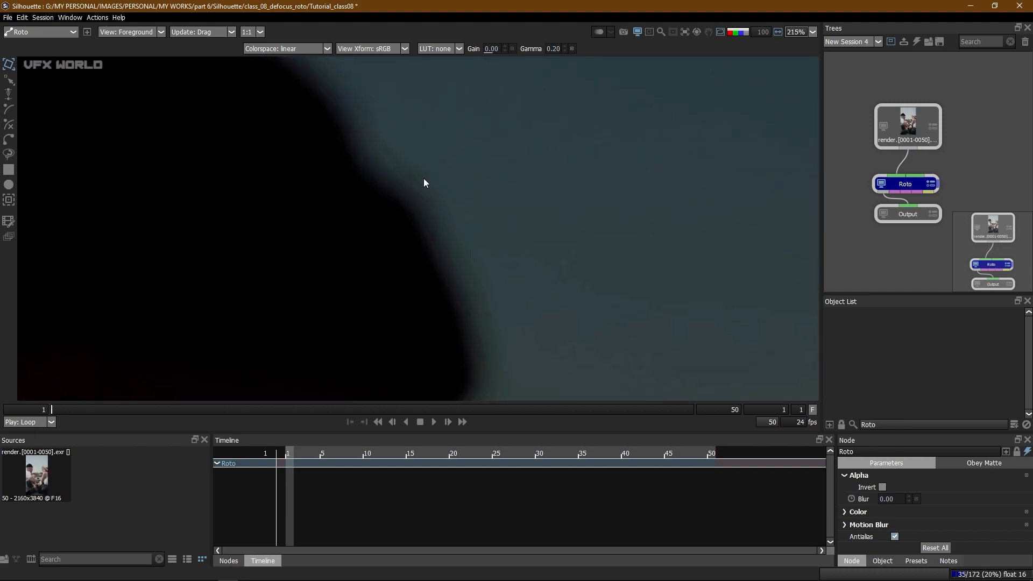
{"action": "mouse_move", "coordinate": [419, 204]}
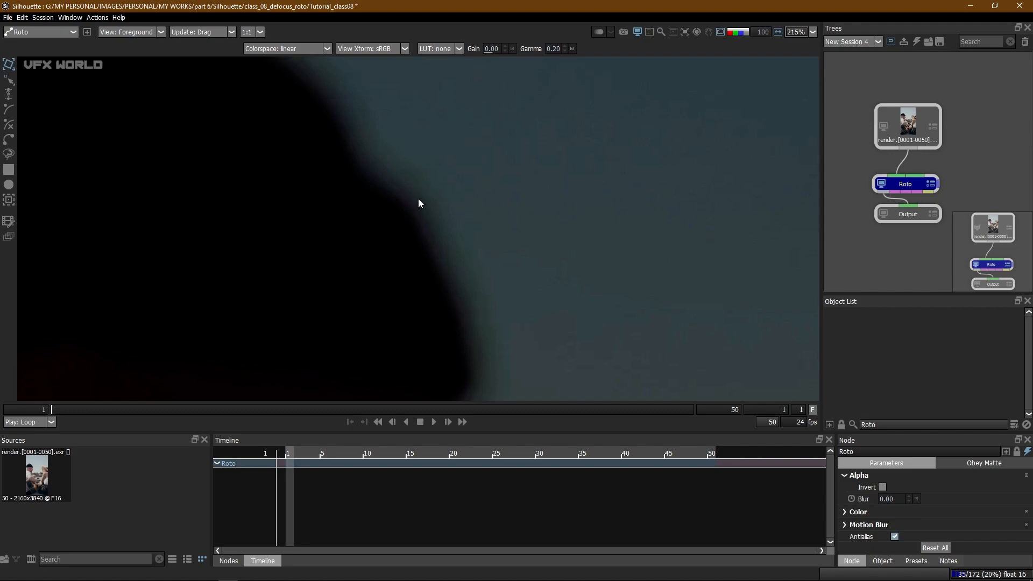
{"action": "mouse_move", "coordinate": [397, 220]}
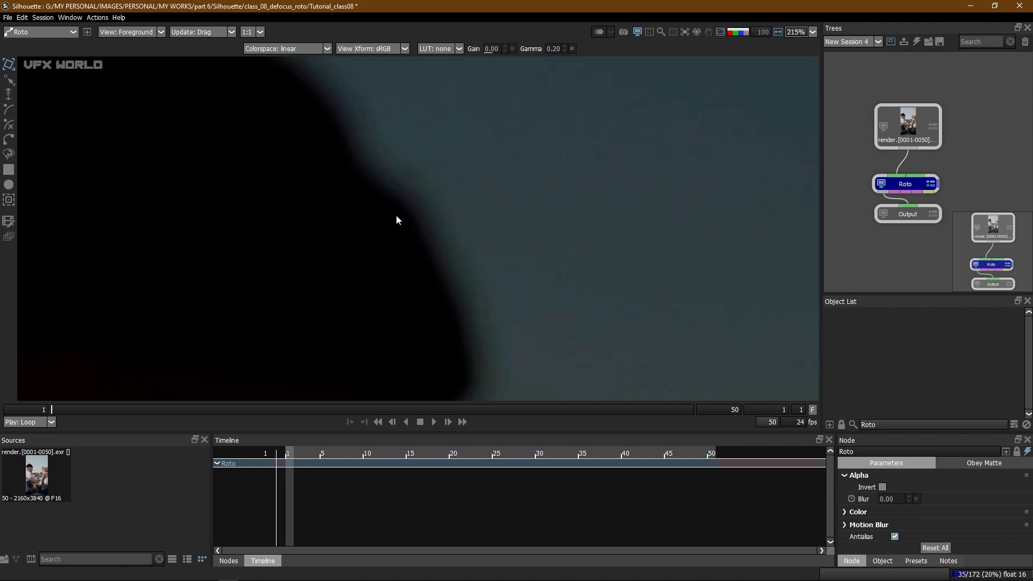
{"action": "mouse_move", "coordinate": [357, 242]}
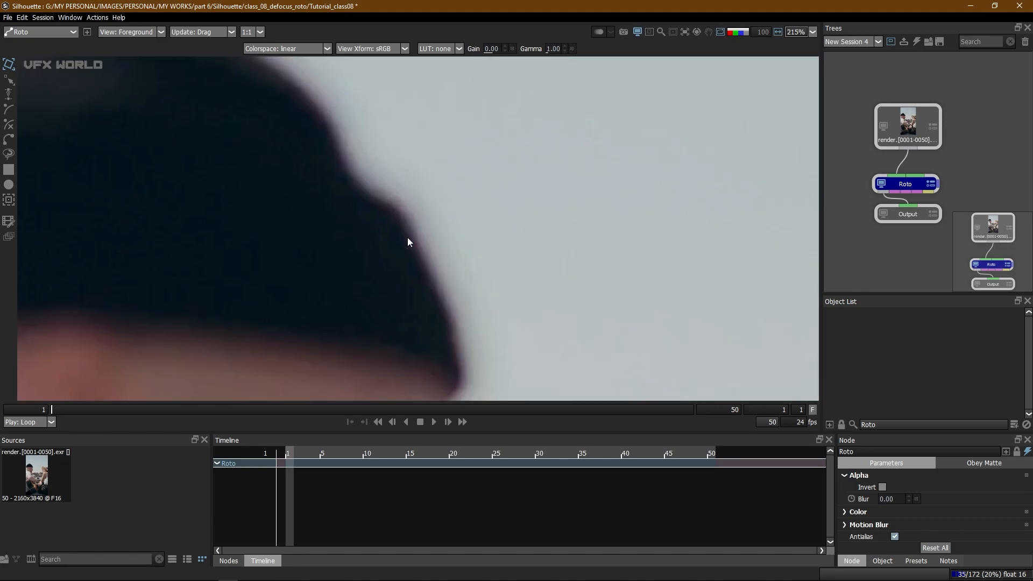
{"action": "mouse_move", "coordinate": [425, 237]}
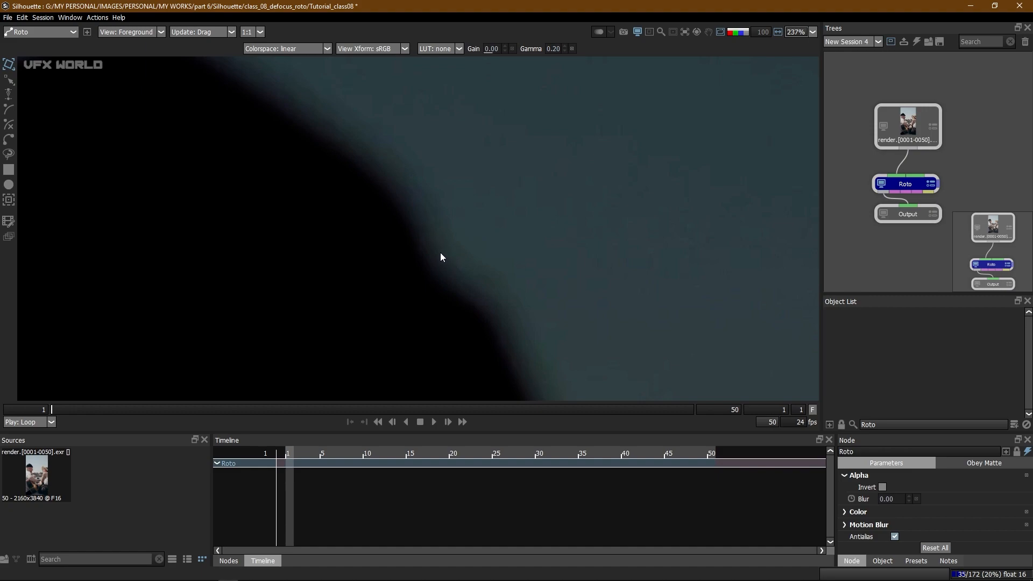
{"action": "mouse_move", "coordinate": [519, 314]}
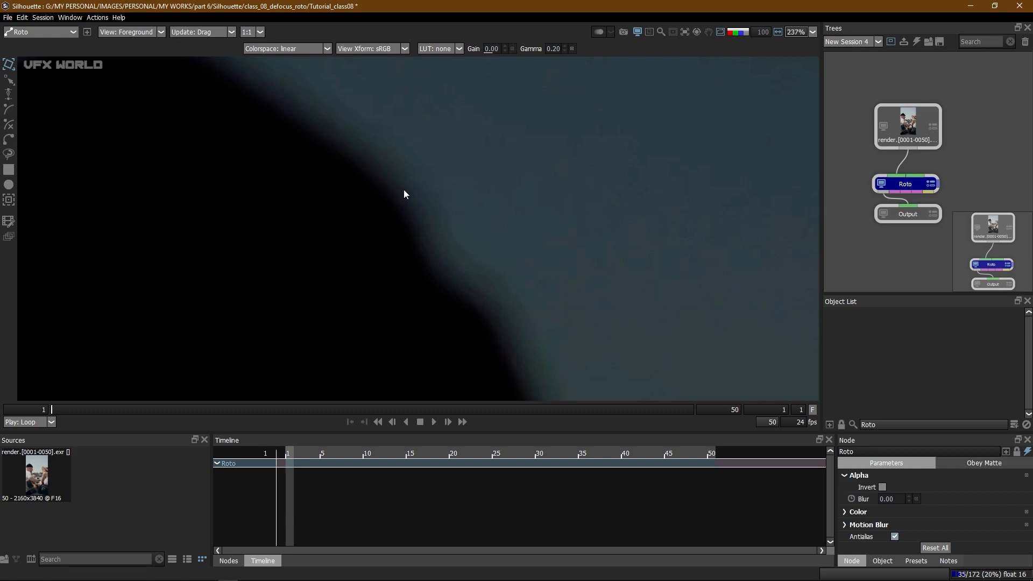
{"action": "mouse_move", "coordinate": [319, 139]}
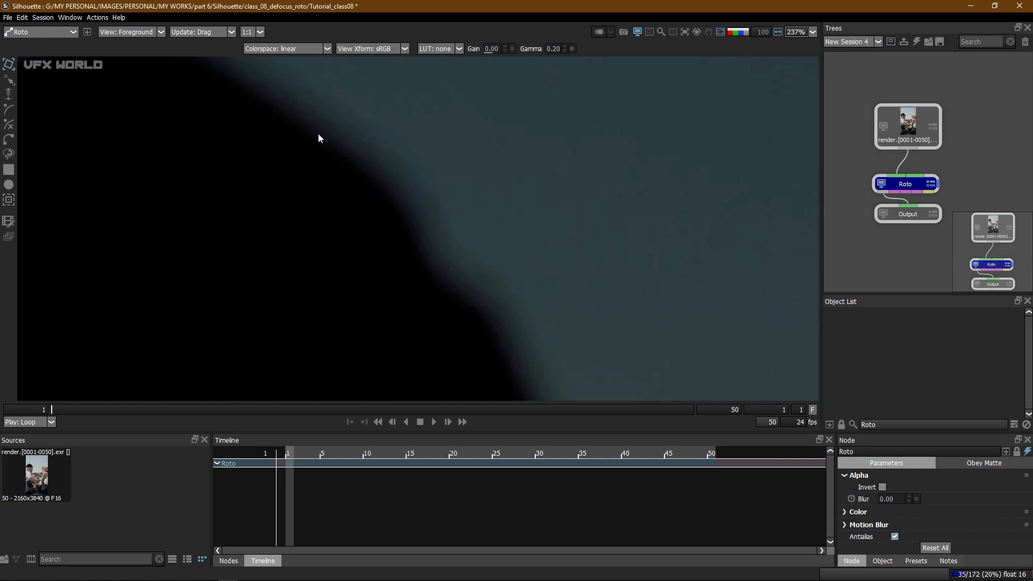
{"action": "mouse_move", "coordinate": [388, 164]}
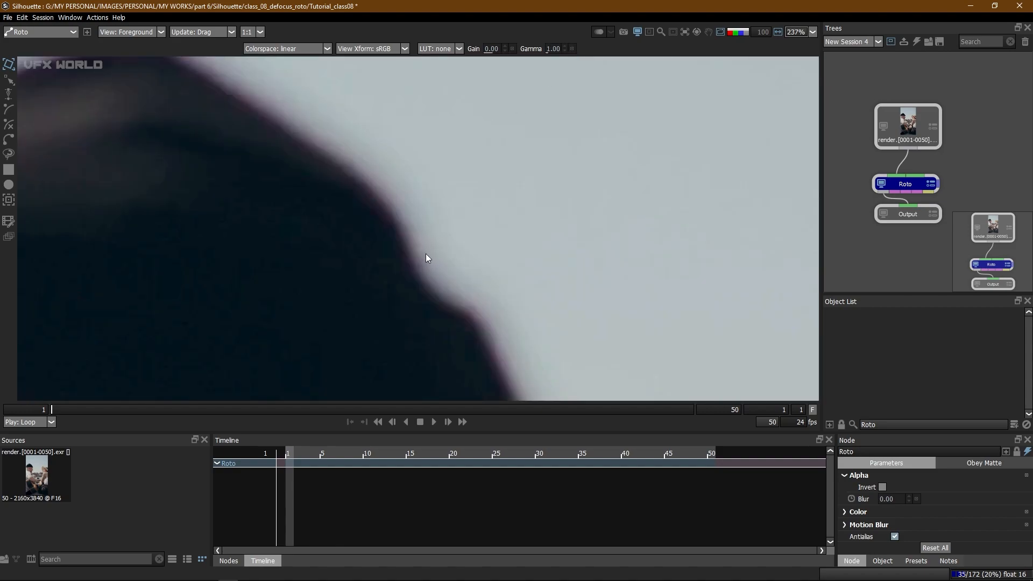
{"action": "mouse_move", "coordinate": [484, 322]}
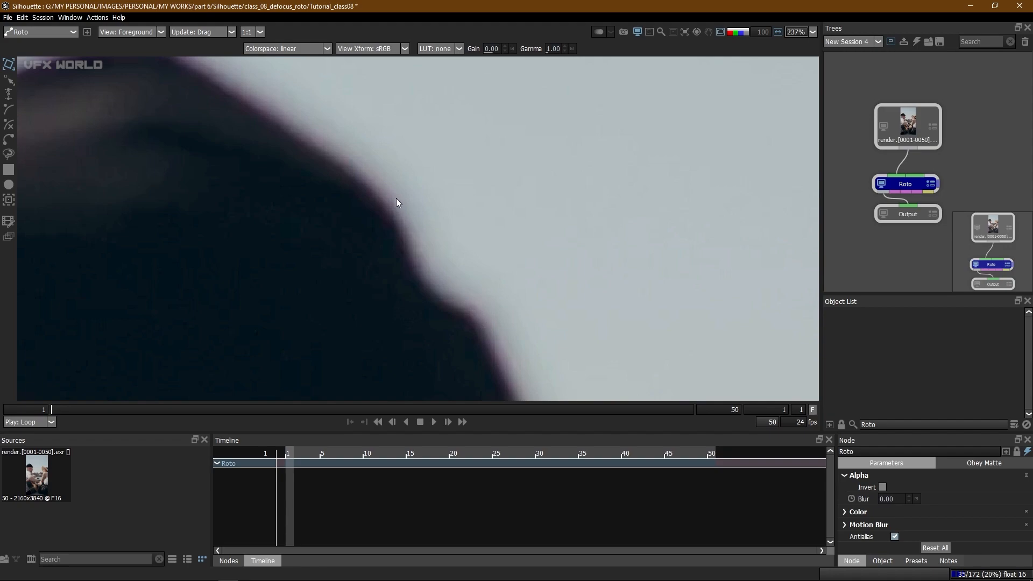
{"action": "mouse_move", "coordinate": [401, 204]}
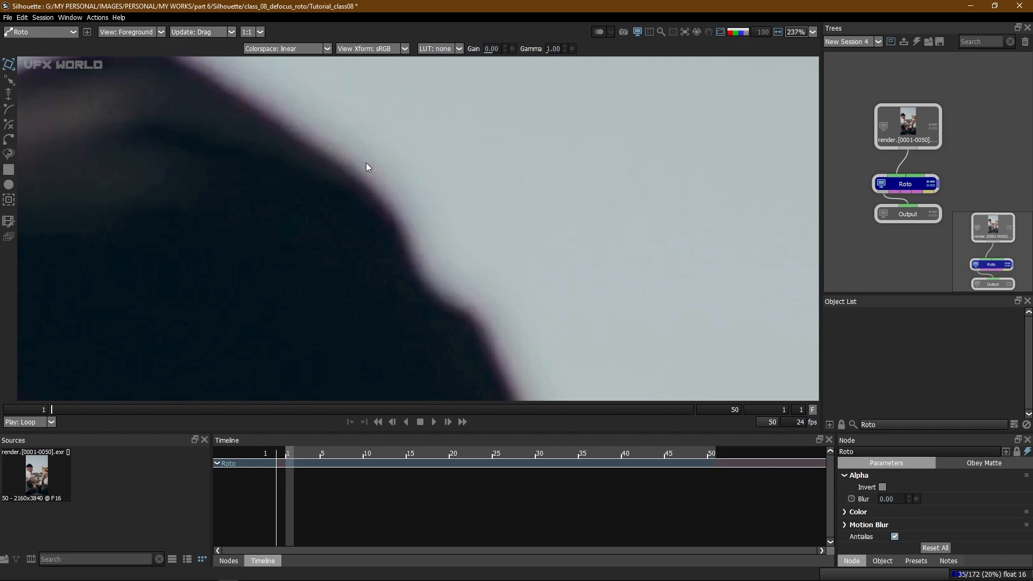
{"action": "mouse_move", "coordinate": [463, 301]}
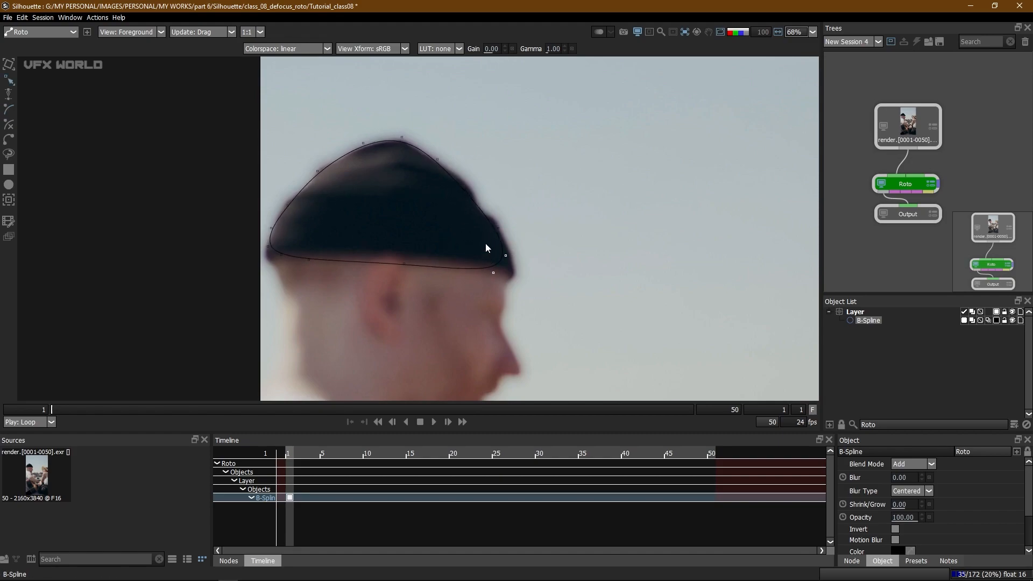
Draw a second closed B-Spline around the hat's top and tip, overlapping the first shape.
{"action": "left_click", "coordinate": [261, 560]}
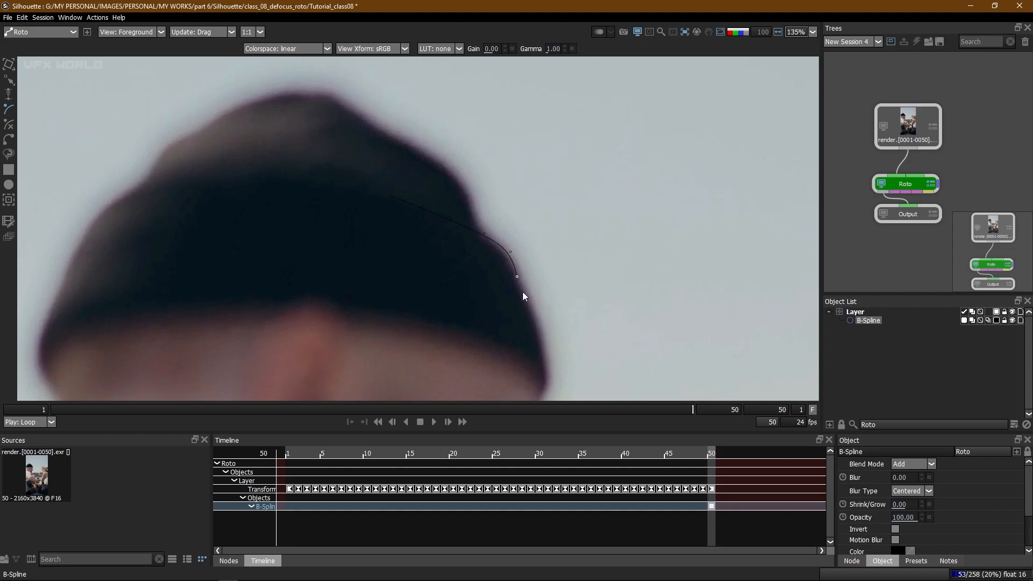
{"action": "left_click_drag", "start_coordinate": [516, 276], "coordinate": [545, 375]}
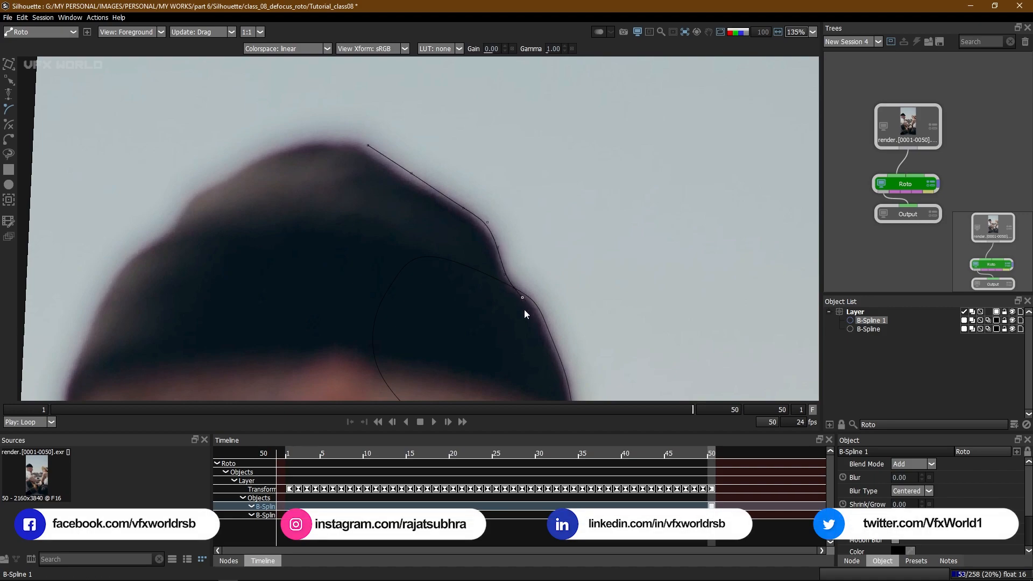
{"action": "left_click_drag", "start_coordinate": [522, 297], "coordinate": [361, 145]}
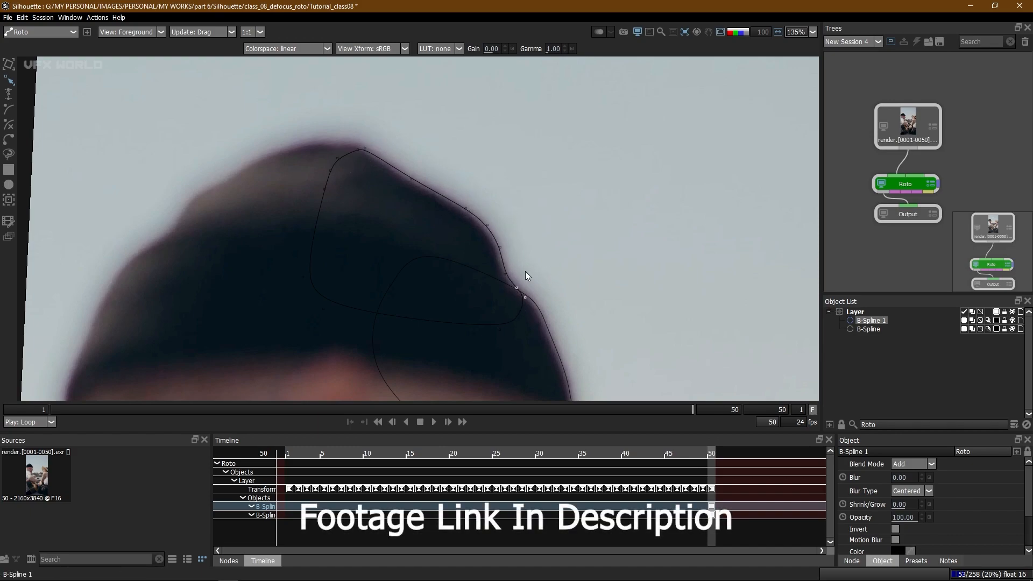
{"action": "left_click_drag", "start_coordinate": [525, 298], "coordinate": [500, 249]}
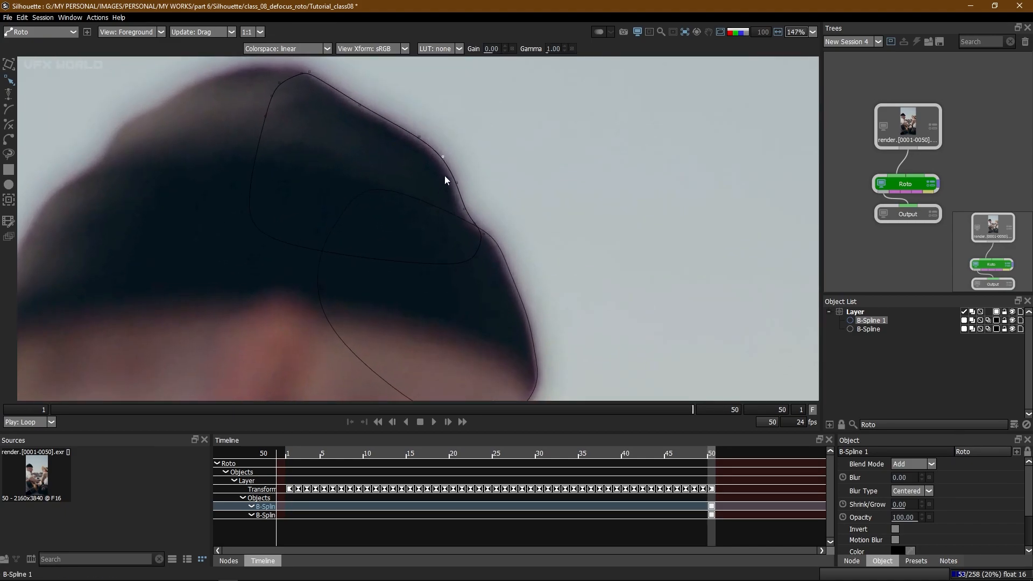
Preview the matte in Output view, then enable Alpha Invert in the Roto node settings.
{"action": "left_click", "coordinate": [133, 31]}
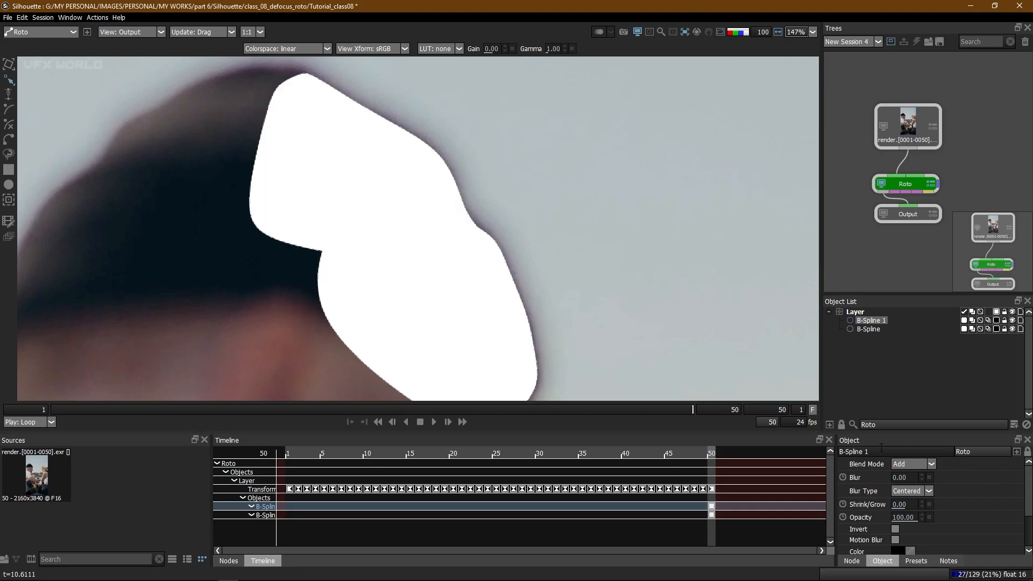
{"action": "left_click", "coordinate": [851, 560]}
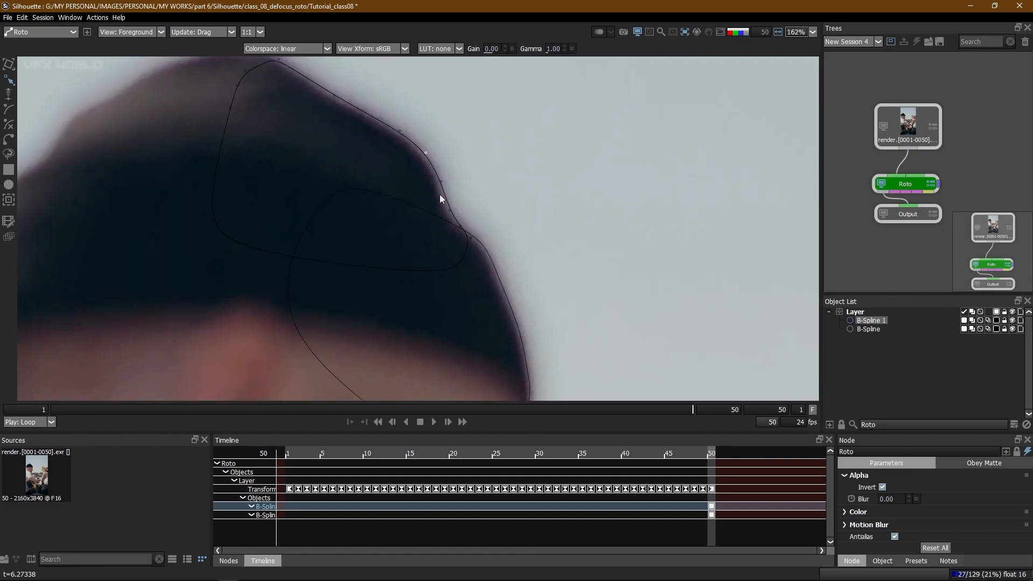
{"action": "left_click", "coordinate": [161, 32]}
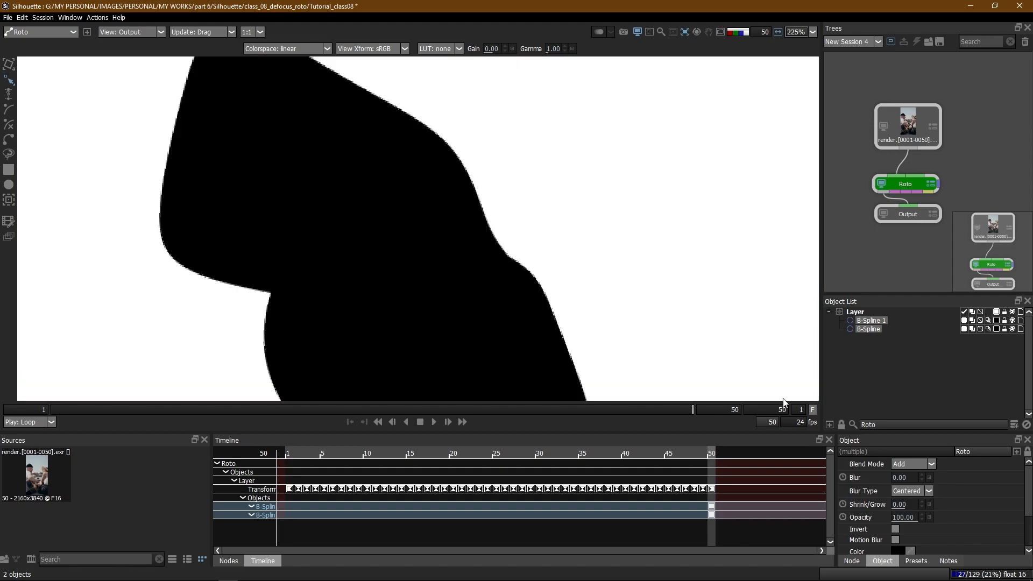
{"action": "type", "text": "7.00"}
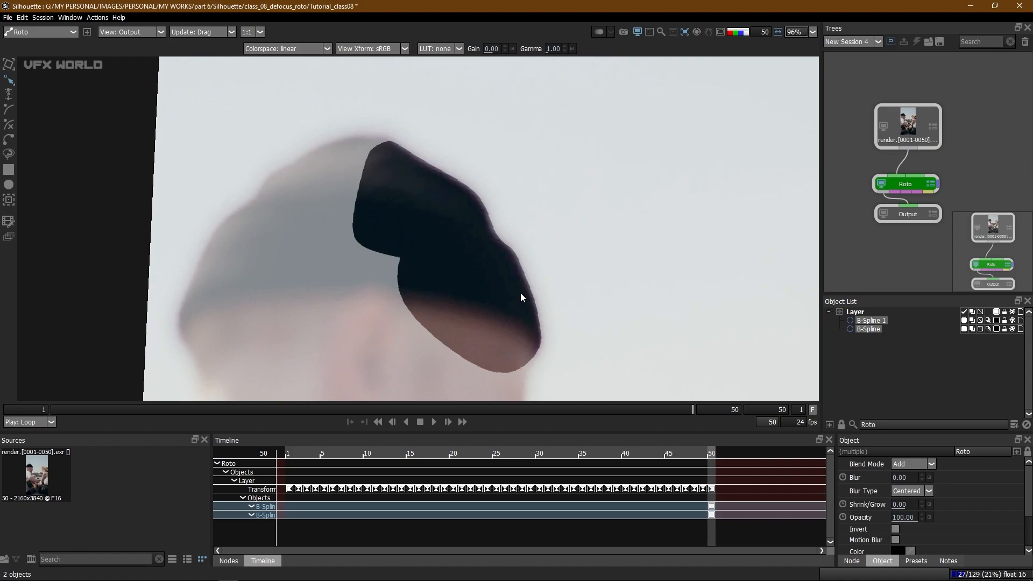
{"action": "left_click", "coordinate": [129, 32]}
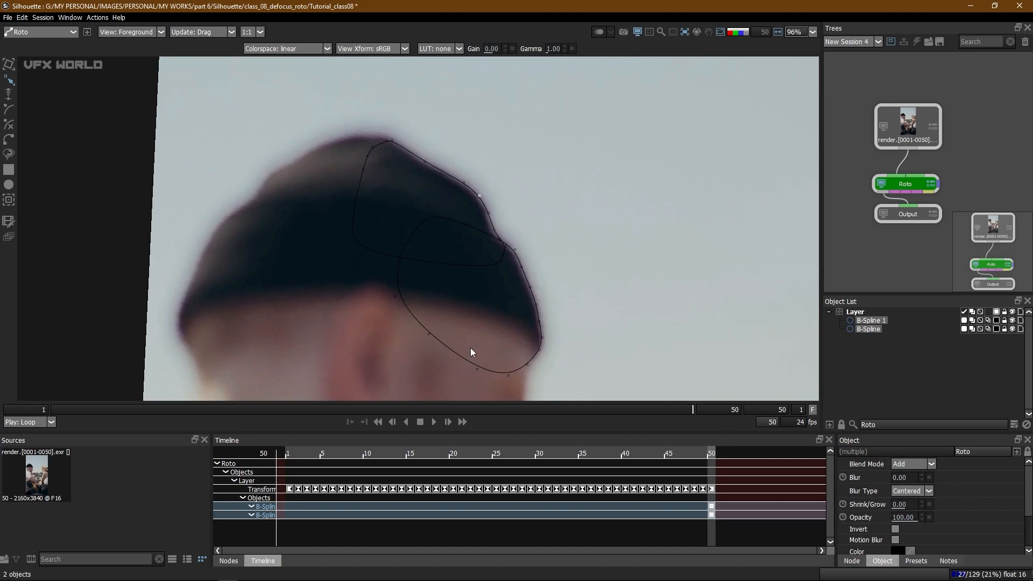
{"action": "mouse_move", "coordinate": [897, 458]}
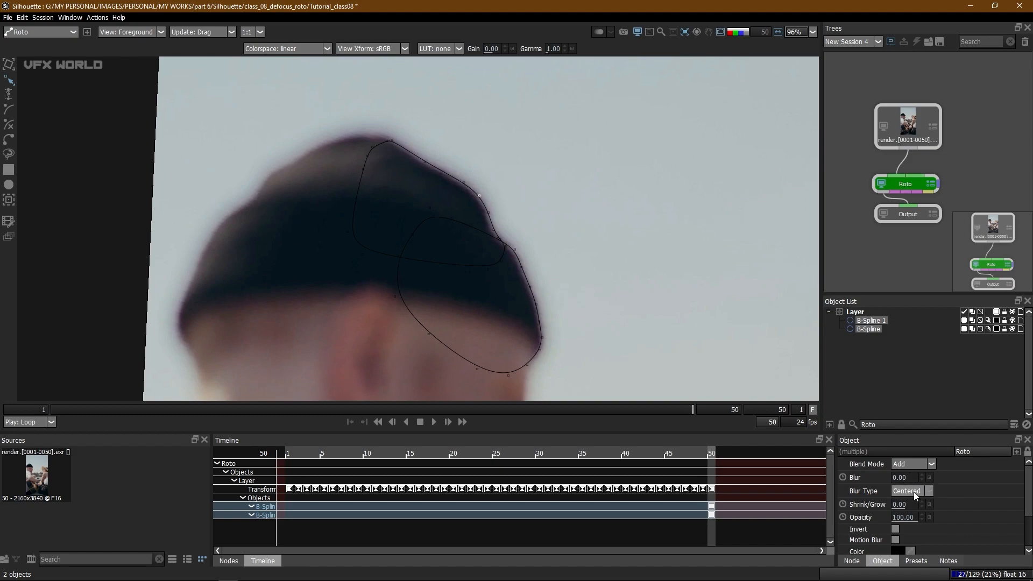
{"action": "left_click", "coordinate": [911, 491]}
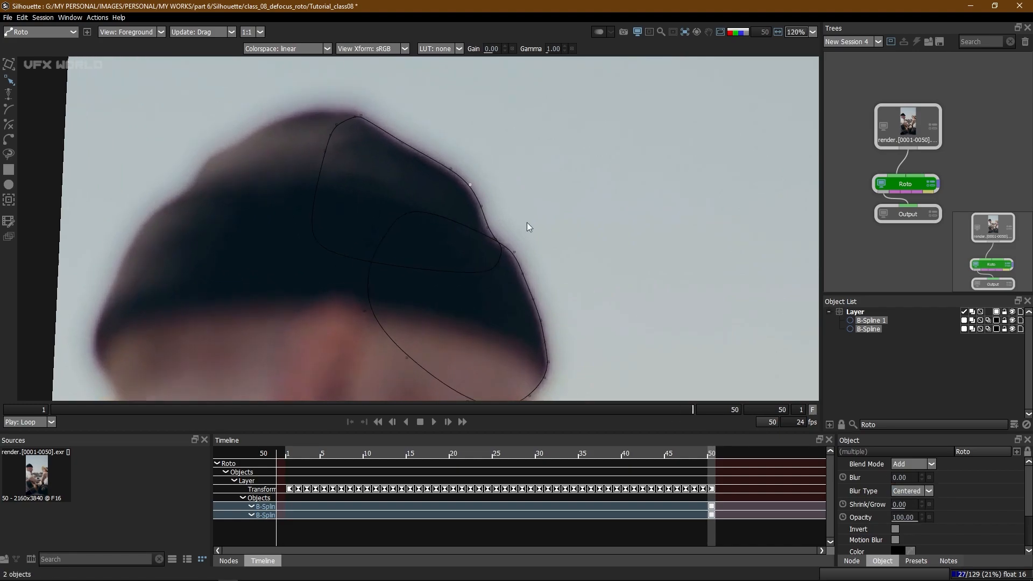
{"action": "left_click", "coordinate": [154, 32]}
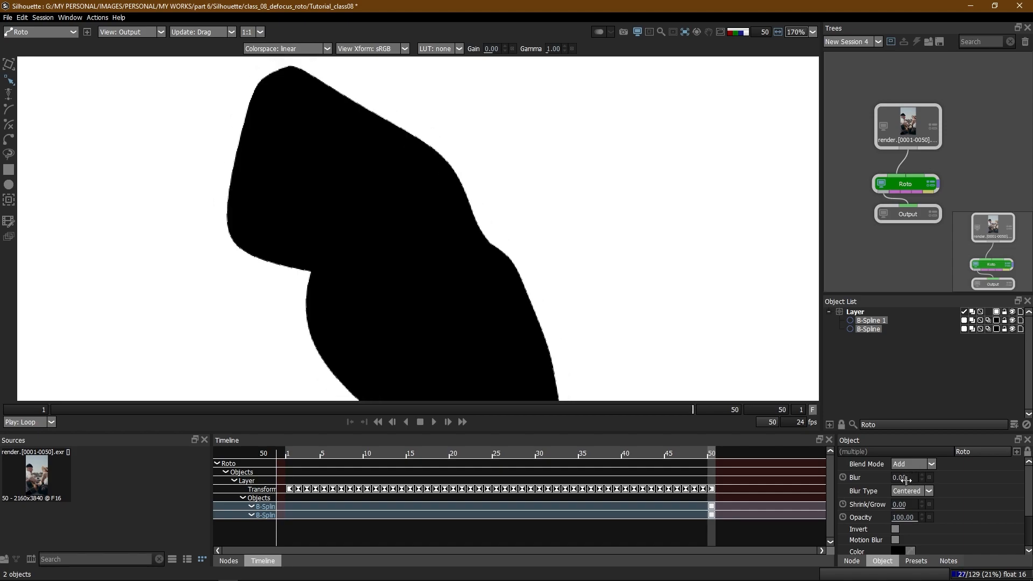
{"action": "left_click", "coordinate": [929, 491]}
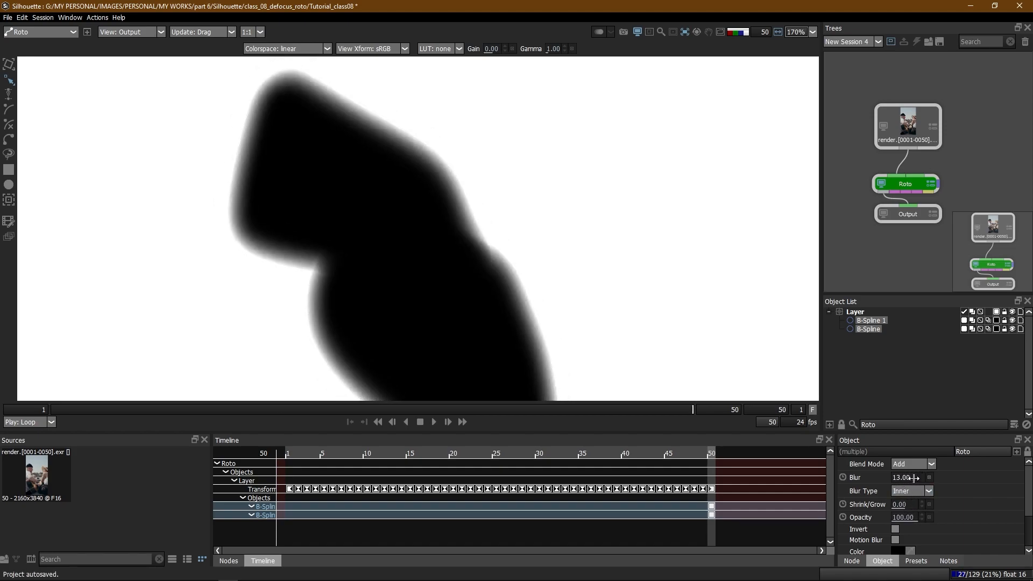
{"action": "left_click", "coordinate": [926, 491]}
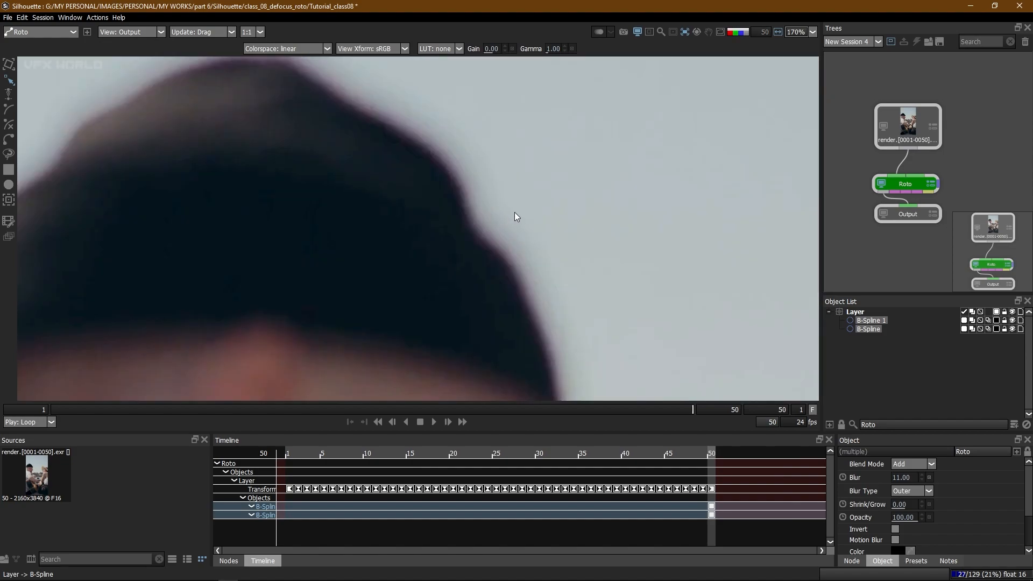
{"action": "mouse_move", "coordinate": [796, 397]}
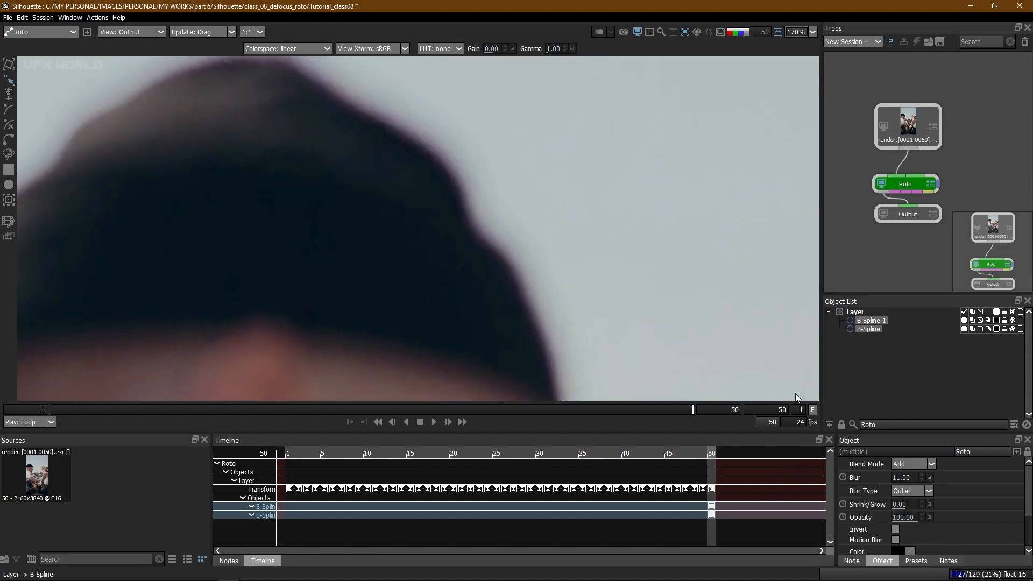
{"action": "left_click", "coordinate": [928, 491]}
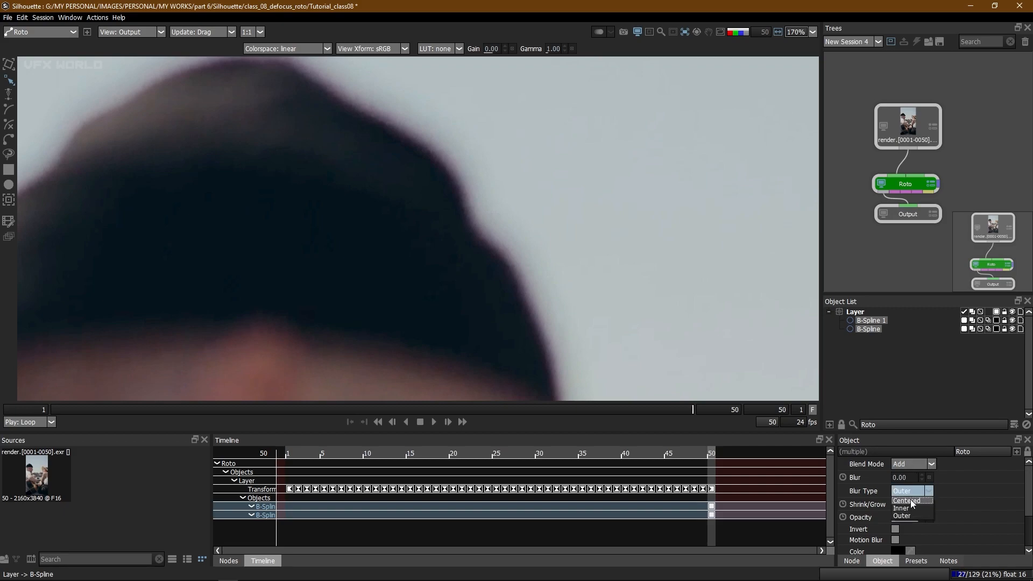
{"action": "left_click", "coordinate": [906, 501]}
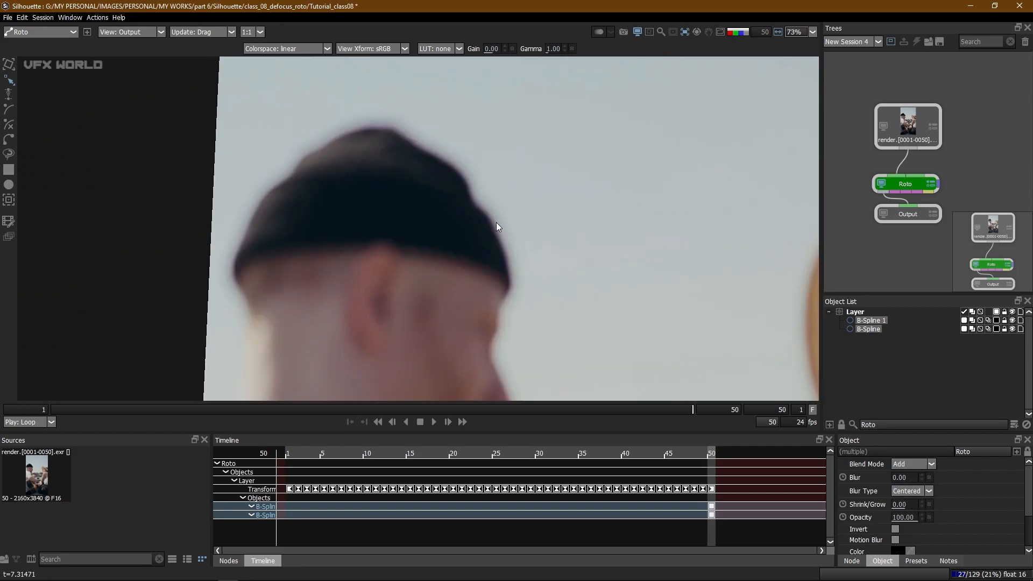
Check the Output view while keyframing both hat B-Splines at later frames.
{"action": "left_click", "coordinate": [129, 32]}
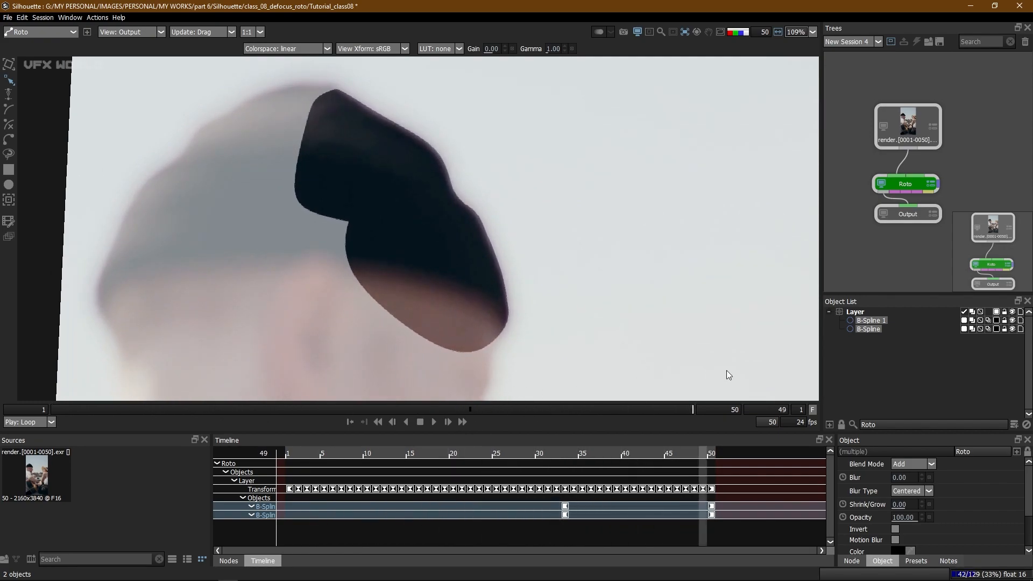
{"action": "left_click", "coordinate": [684, 31]}
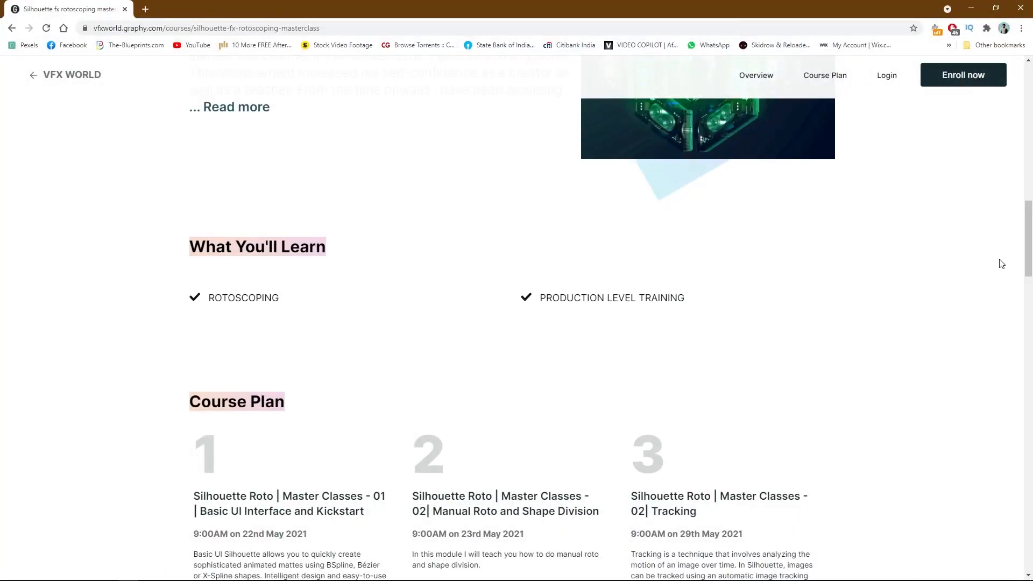
Scroll the Chrome course page back up to the Masterclass description, dates and price.
{"action": "scroll", "scroll_direction": "up", "scroll_amount": 3}
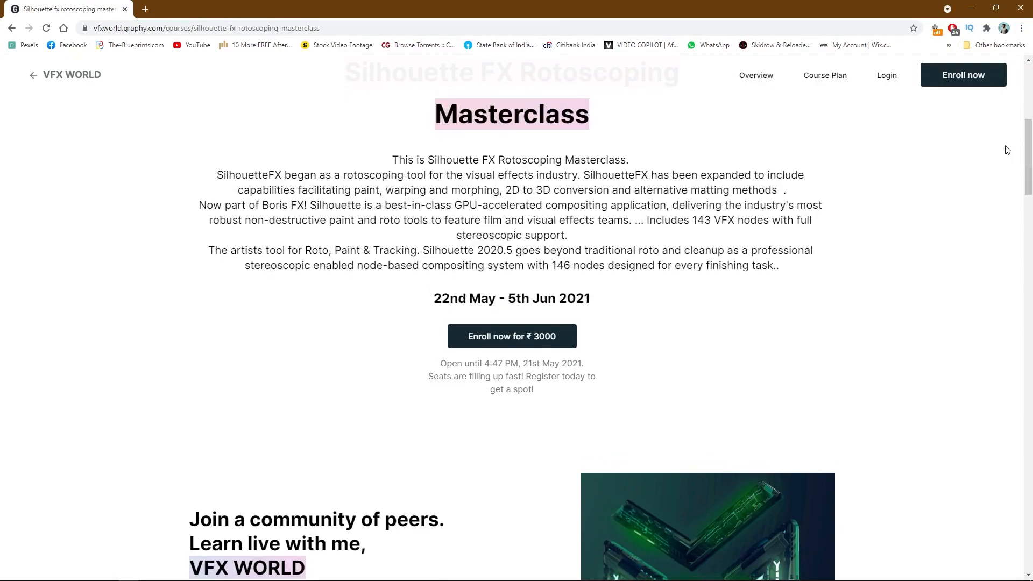
{"action": "mouse_move", "coordinate": [565, 340]}
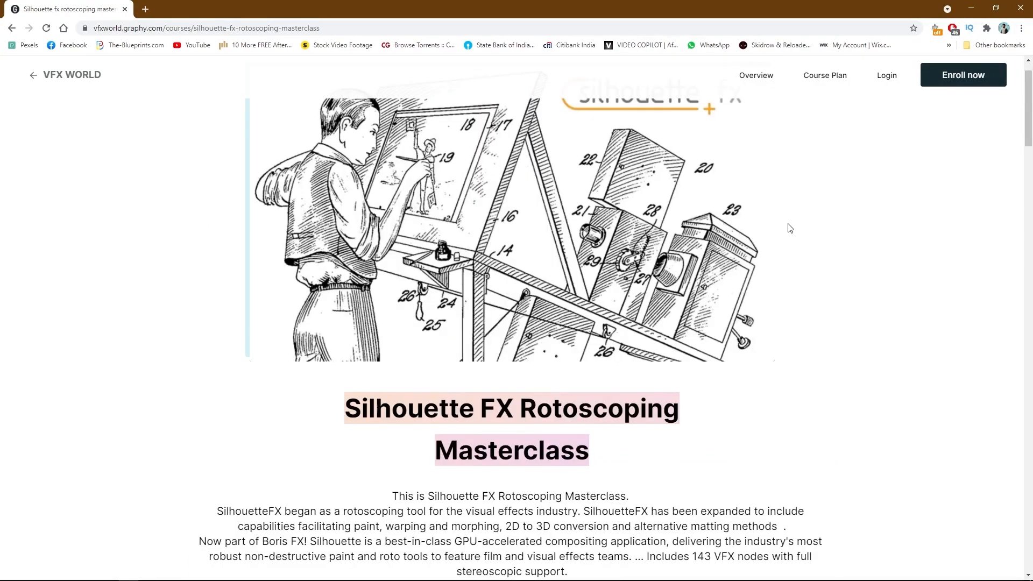
{"action": "mouse_move", "coordinate": [850, 160]}
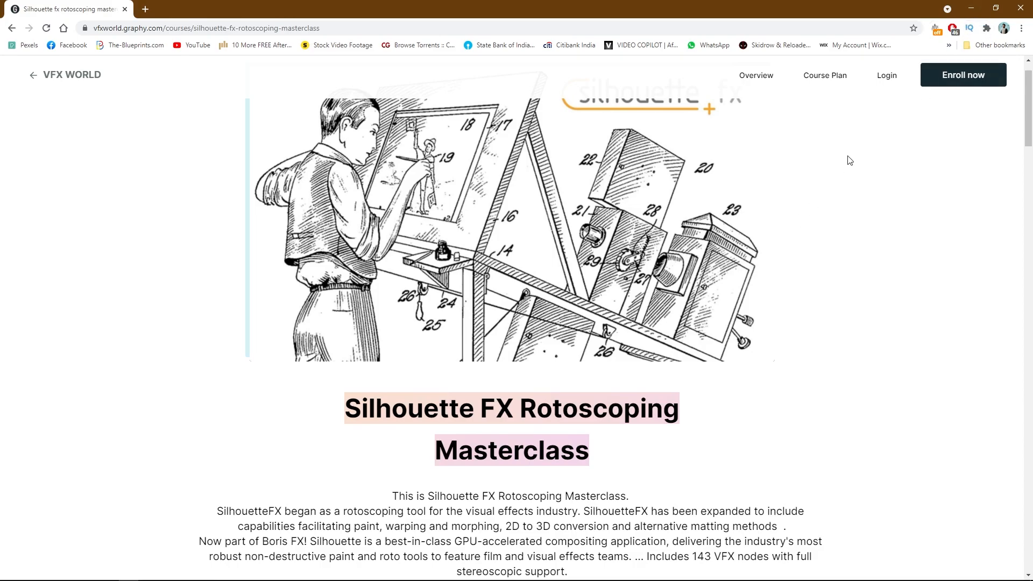